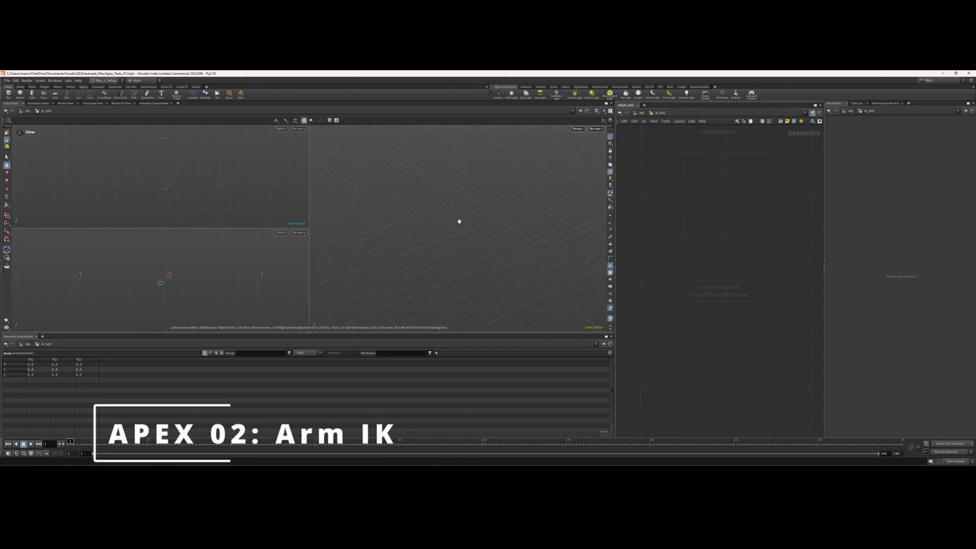
Place a Skeleton SOP, click three arm joints in the viewport, then follow it with a Pack Folder node.
key("Tab")
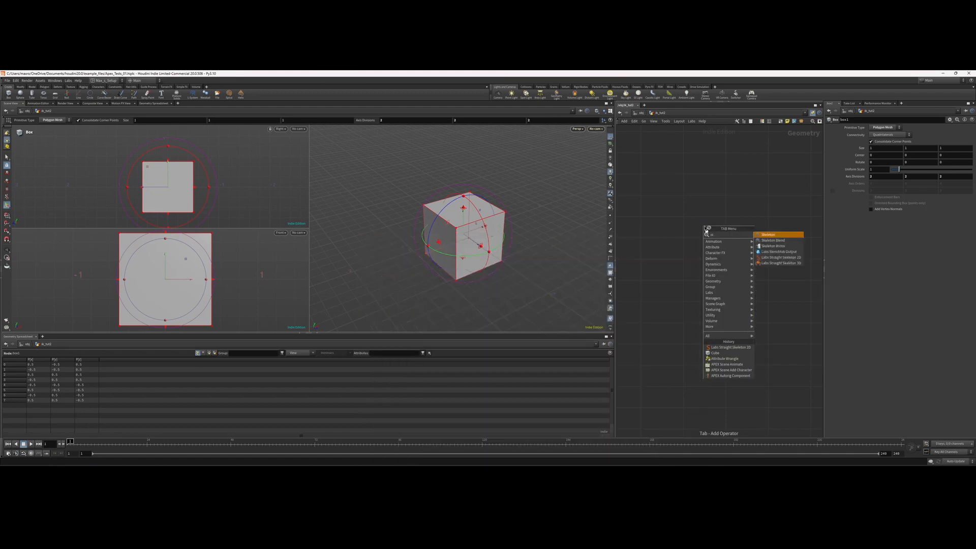
left_click(769, 235)
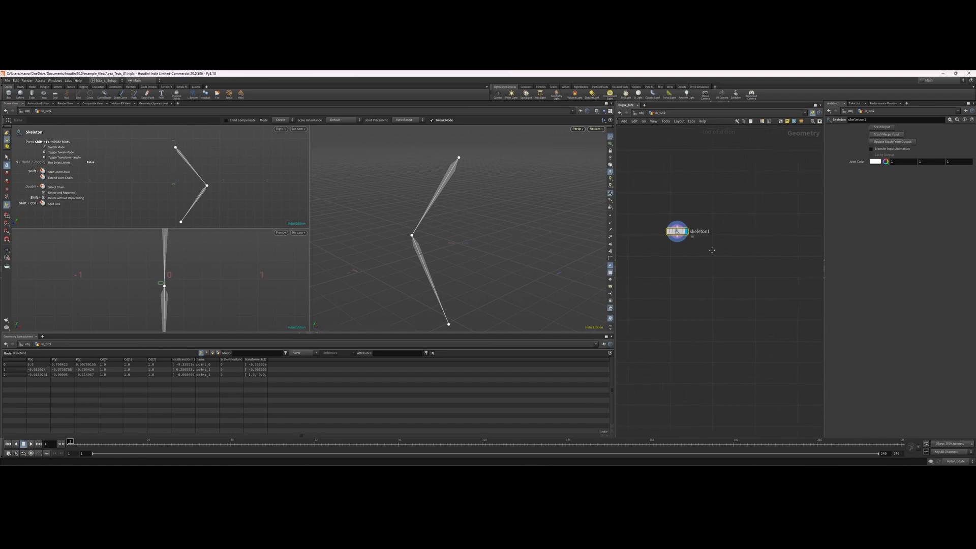
key("tab")
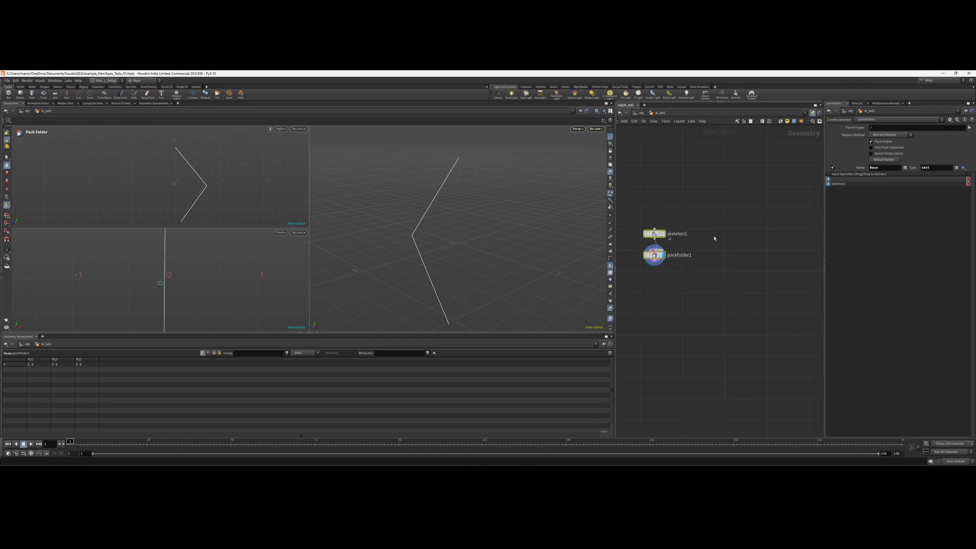
Wire packfolder1 into a new APEX Autorig Component and choose a type from its Component dropdown.
left_click_drag(656, 254, 714, 254)
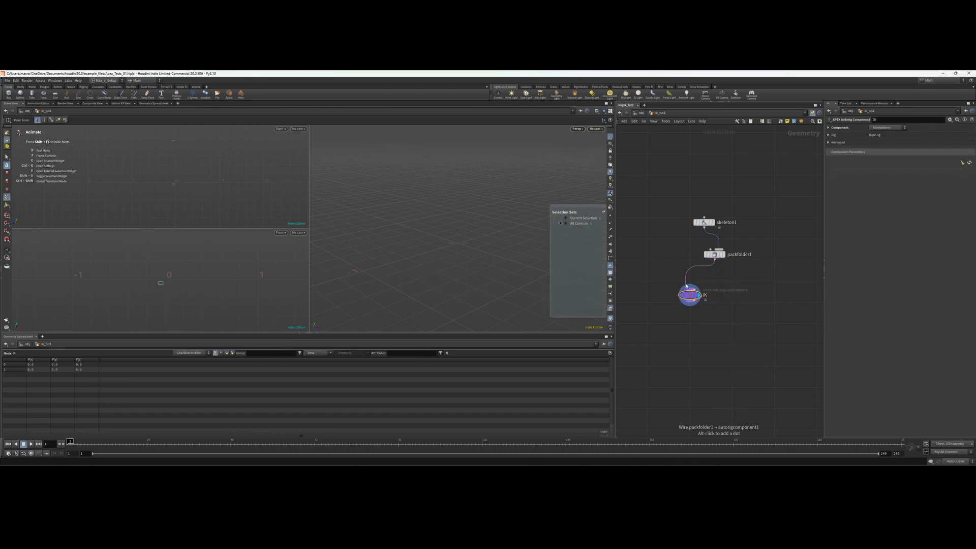
left_click(884, 129)
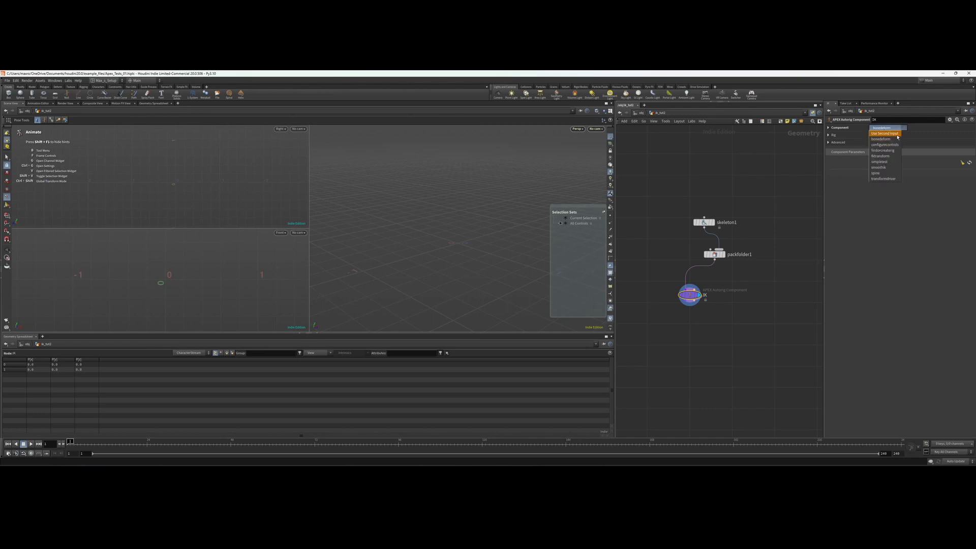
left_click(883, 128)
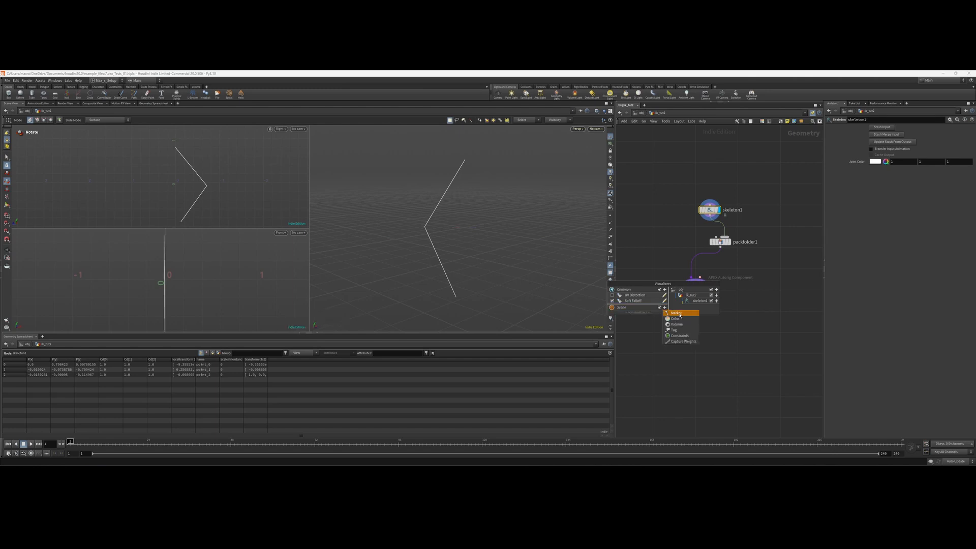
Add a Marker visualizer whose attribute is 'name' so each joint shows its name label.
left_click(675, 312)
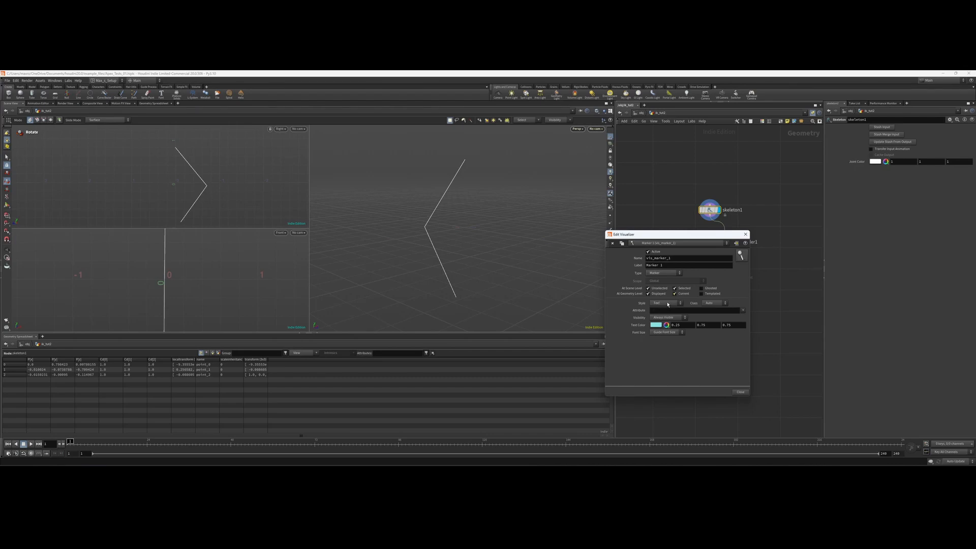
left_click(666, 303)
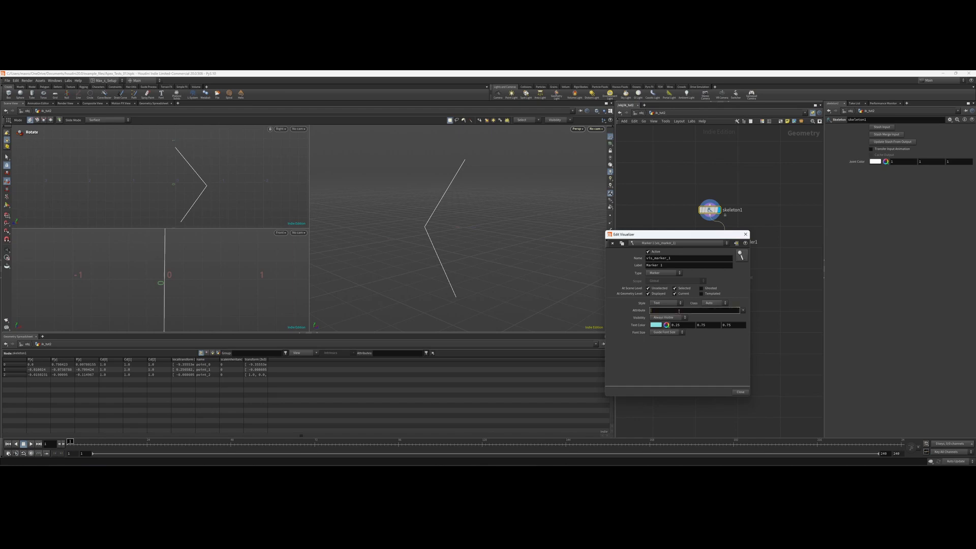
type("name")
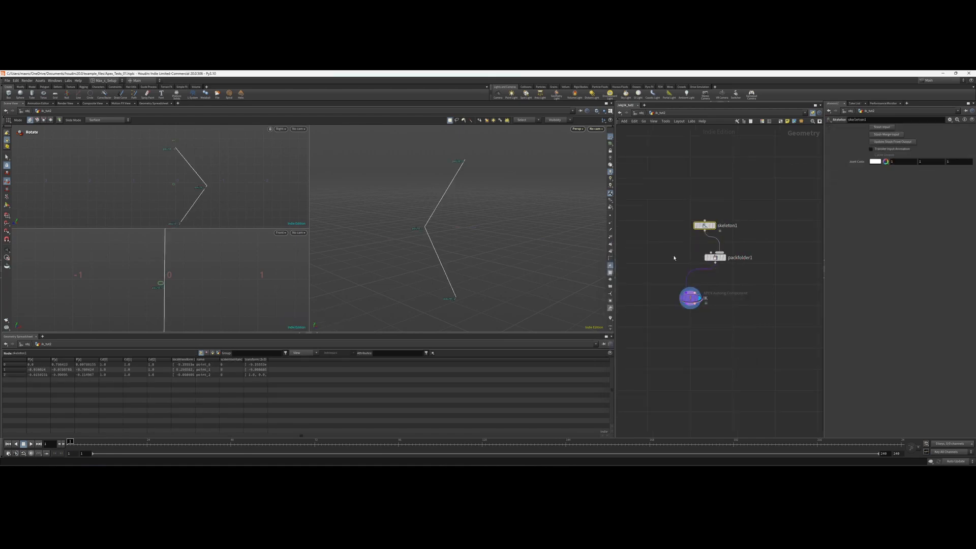
Set the autorig prefix to arm and root, mid, tip to point_0, point_1, point_2.
left_click(692, 293)
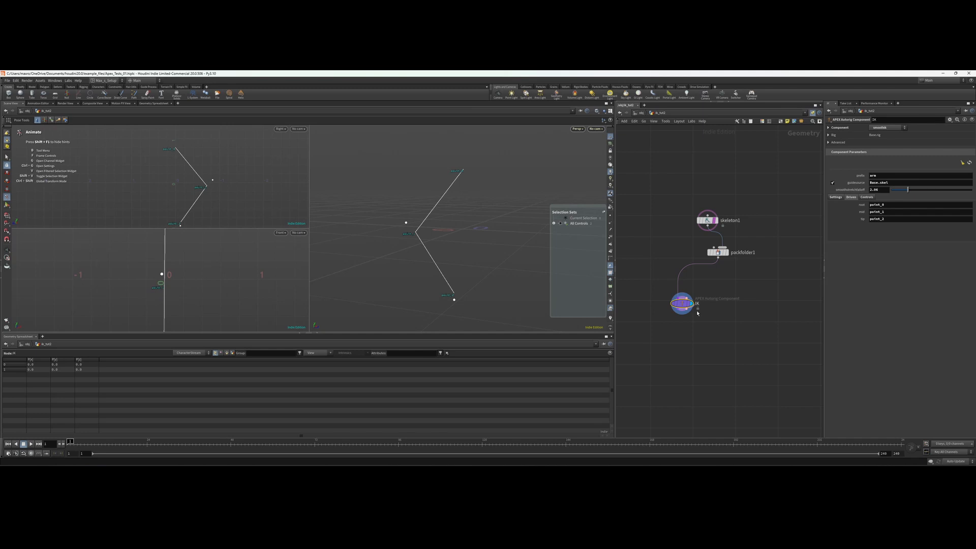
key("tab")
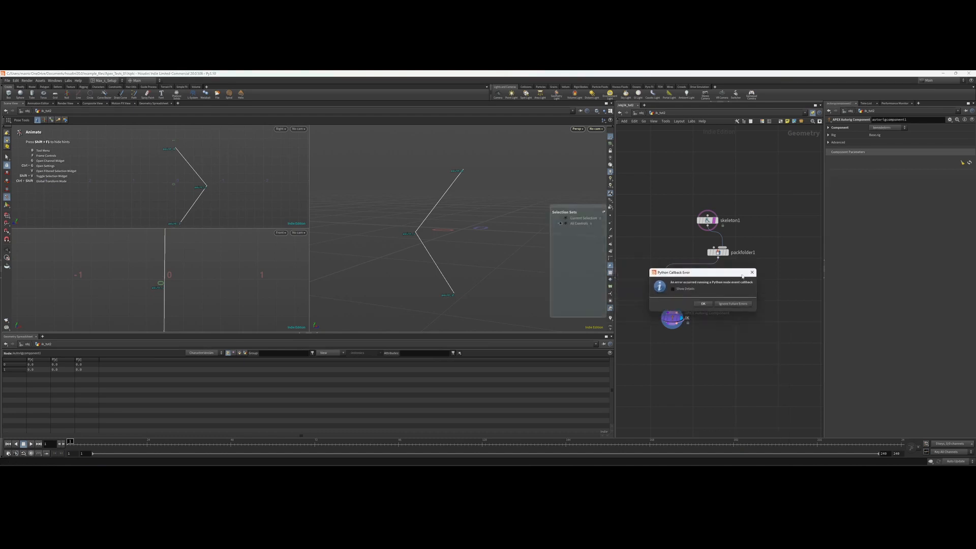
Dismiss the Python error and insert a second autorig component set to fktransform, naming the nodes FK and IK.
left_click(704, 304)
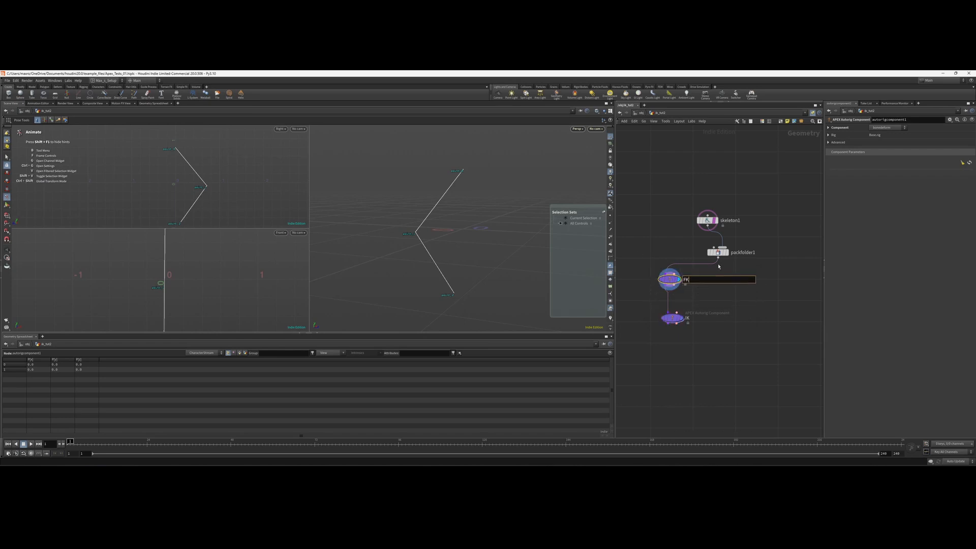
left_click(905, 128)
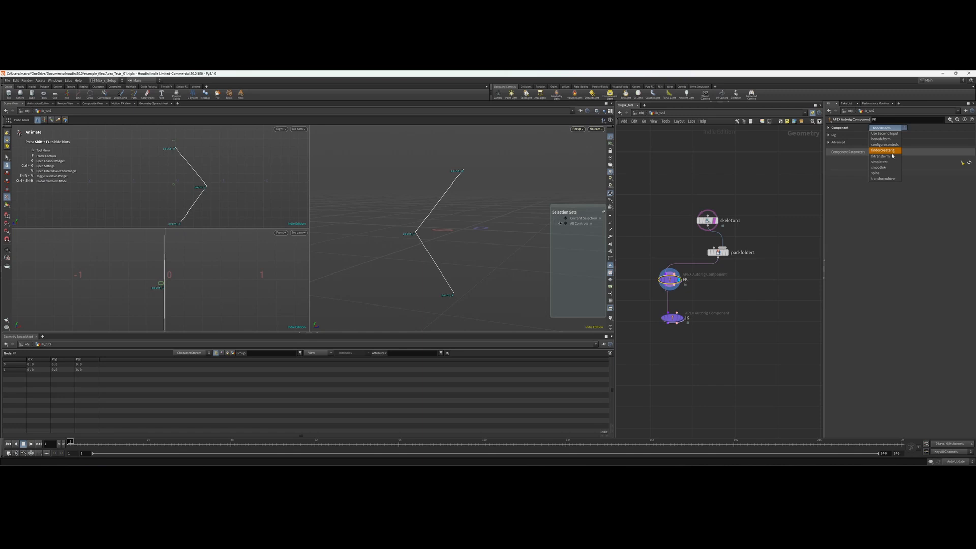
left_click(881, 136)
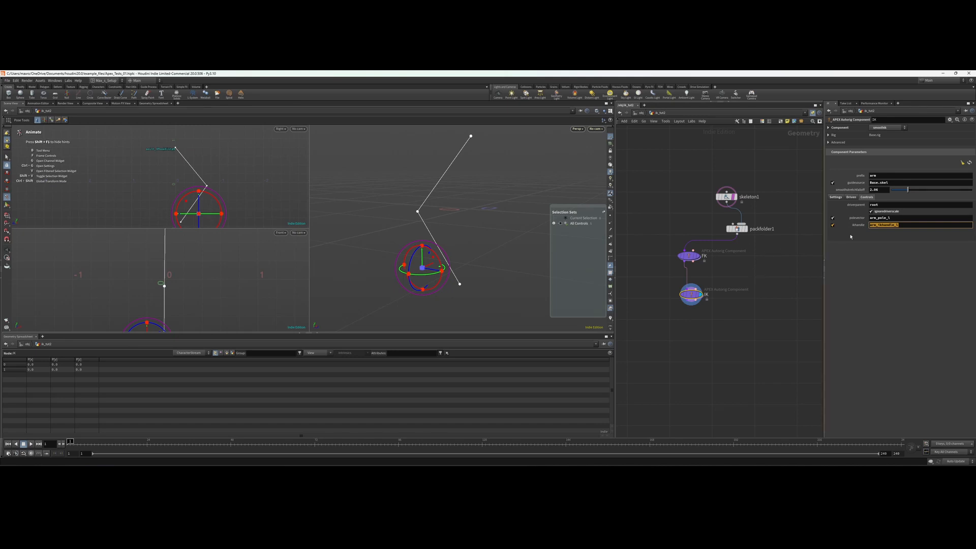
Drag the IK handle control in the viewport to bend the arm and verify the rig.
left_click(909, 218)
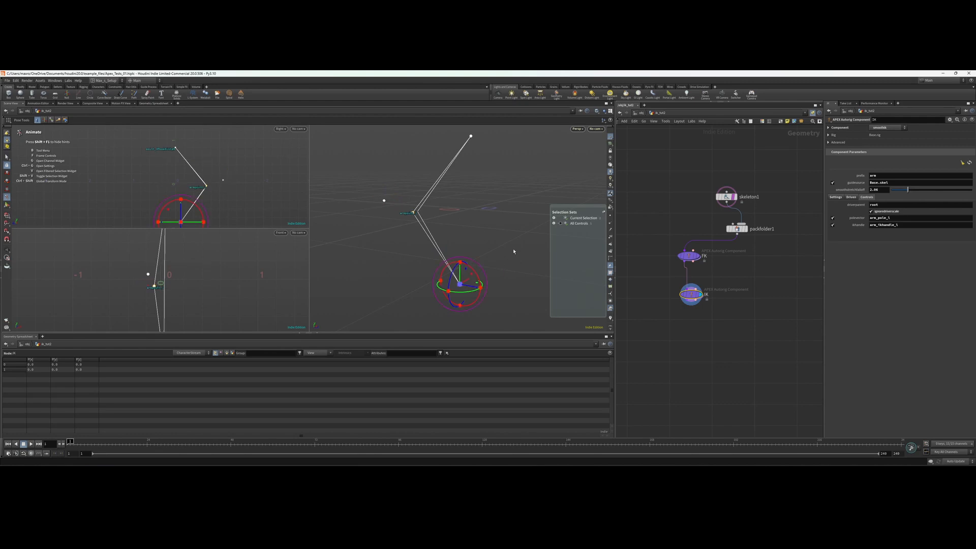
left_click_drag(460, 285, 435, 275)
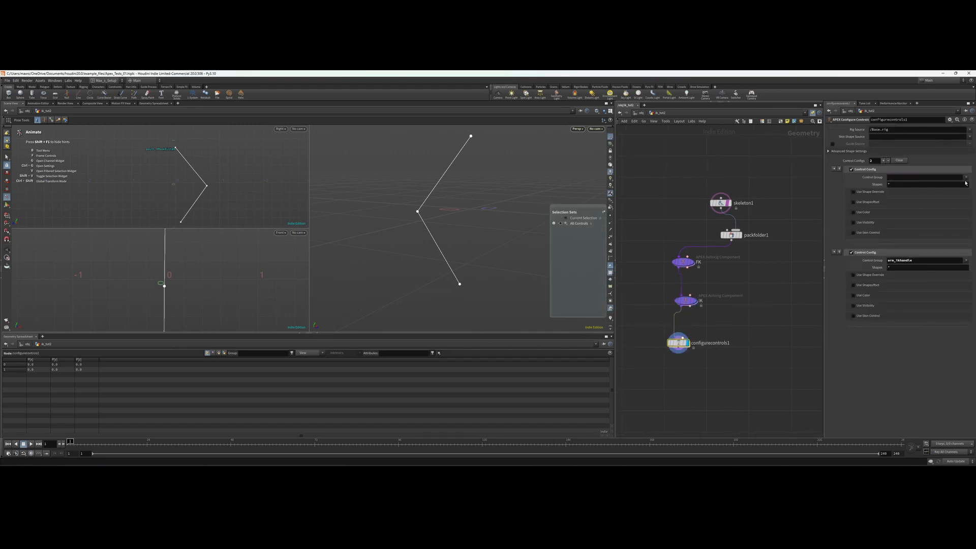
Give pv_ctrl a blue shape override and arm_ikhandle a red shape override with offset.
type("pv_ctrl")
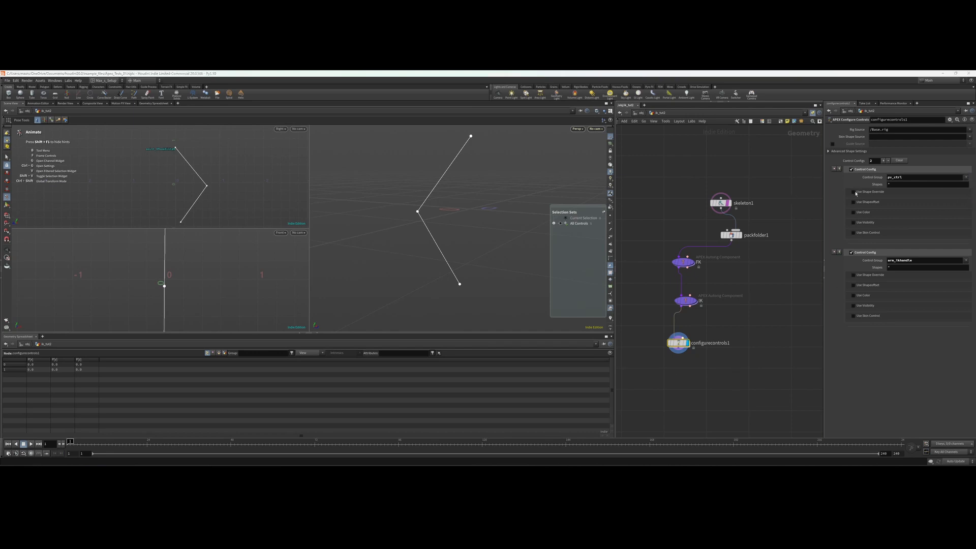
left_click(852, 192)
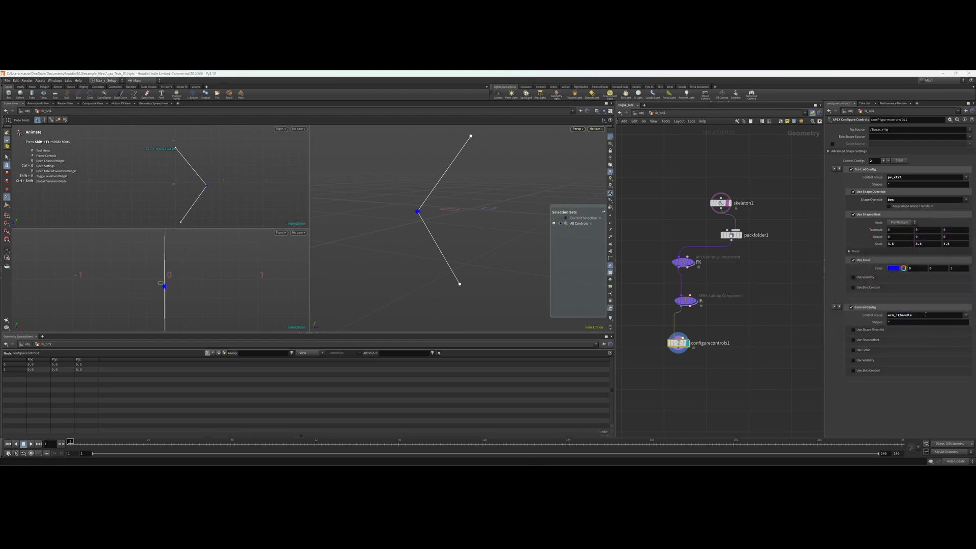
left_click(852, 330)
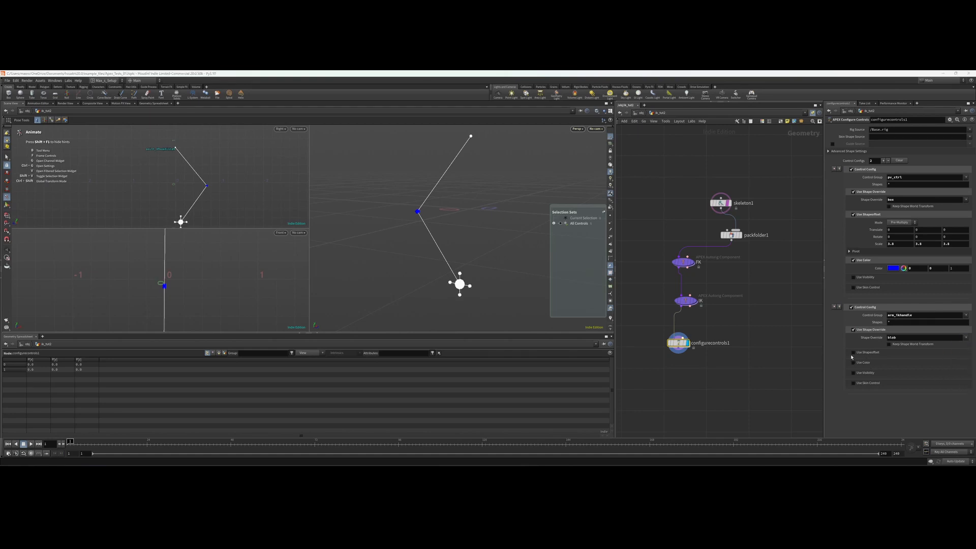
left_click(852, 352)
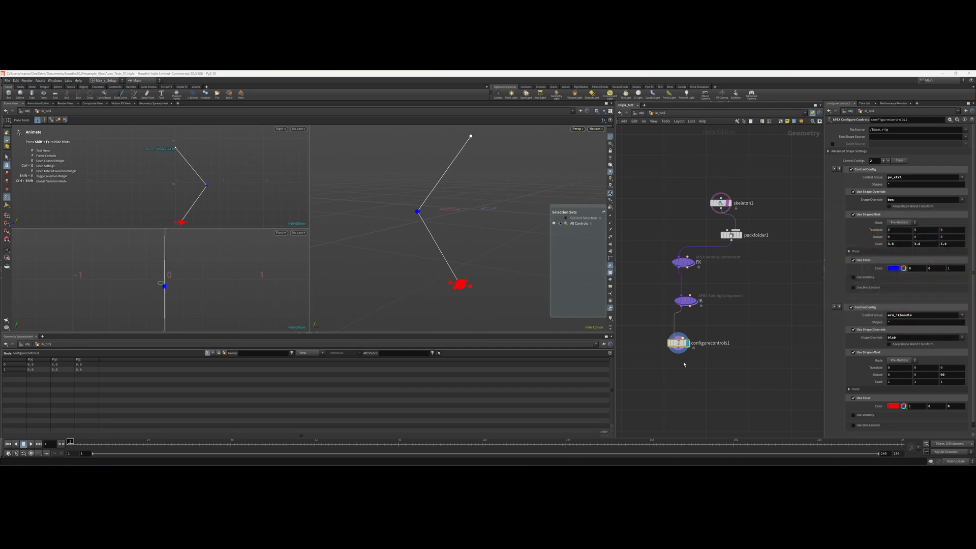
key("tab")
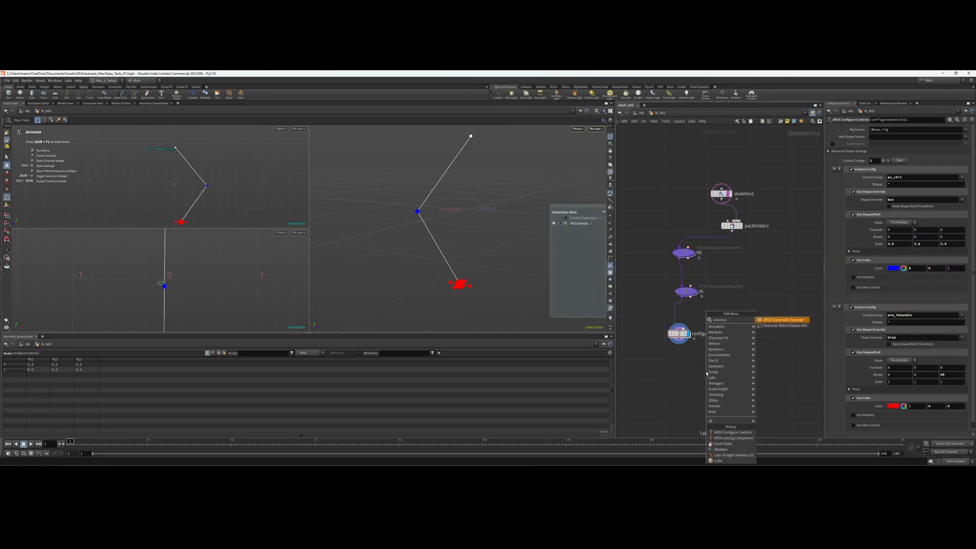
Append APEX Scene Add Character and Scene Animate nodes below configurecontrols1 and enter the animate state.
left_click(783, 319)
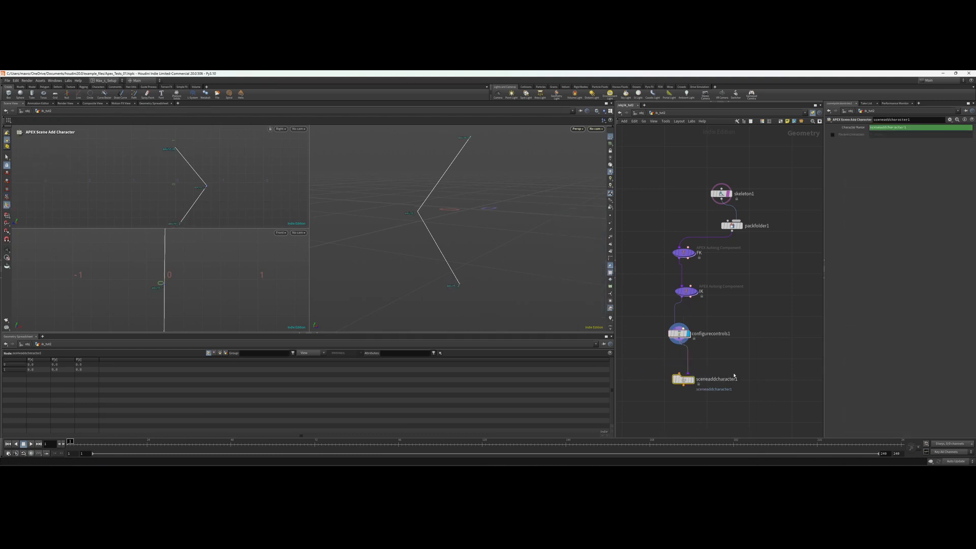
key("tab")
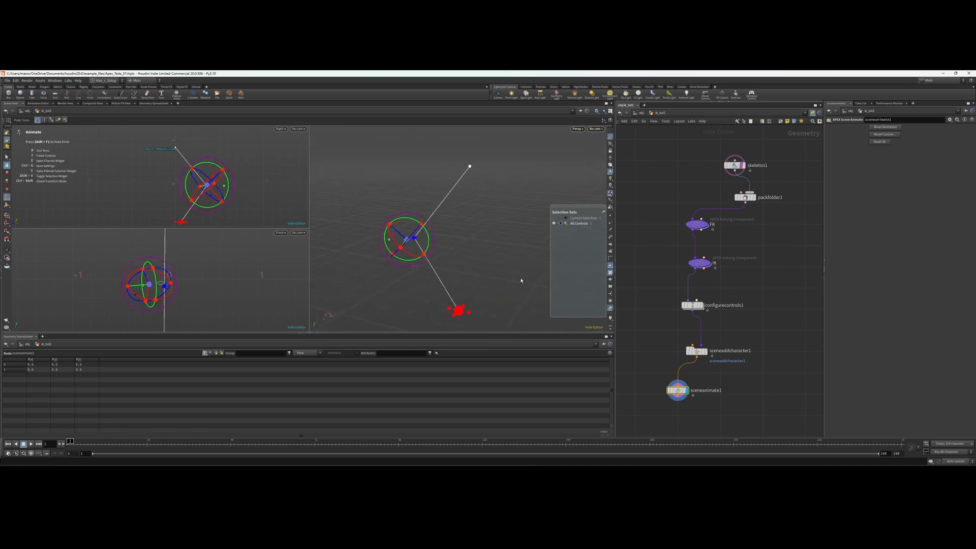
left_click(700, 262)
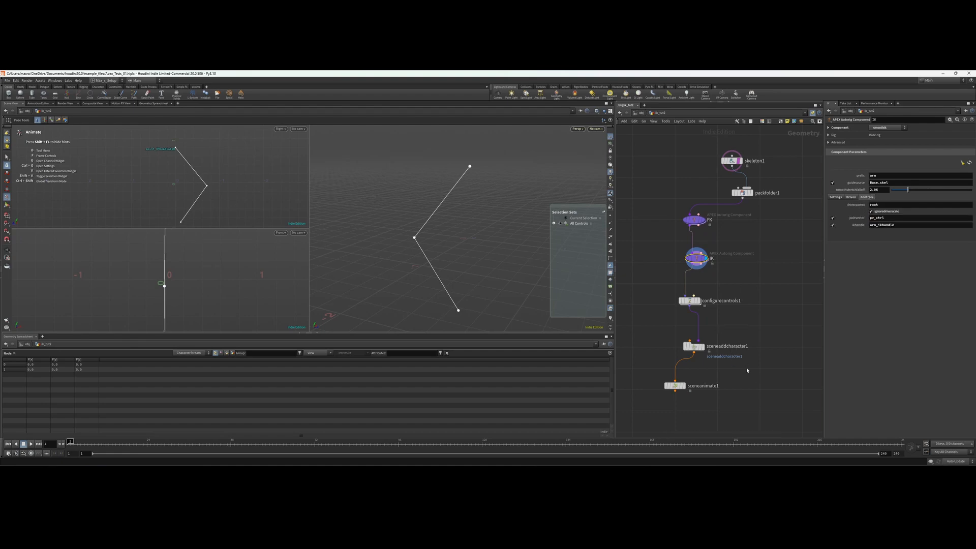
left_click(691, 386)
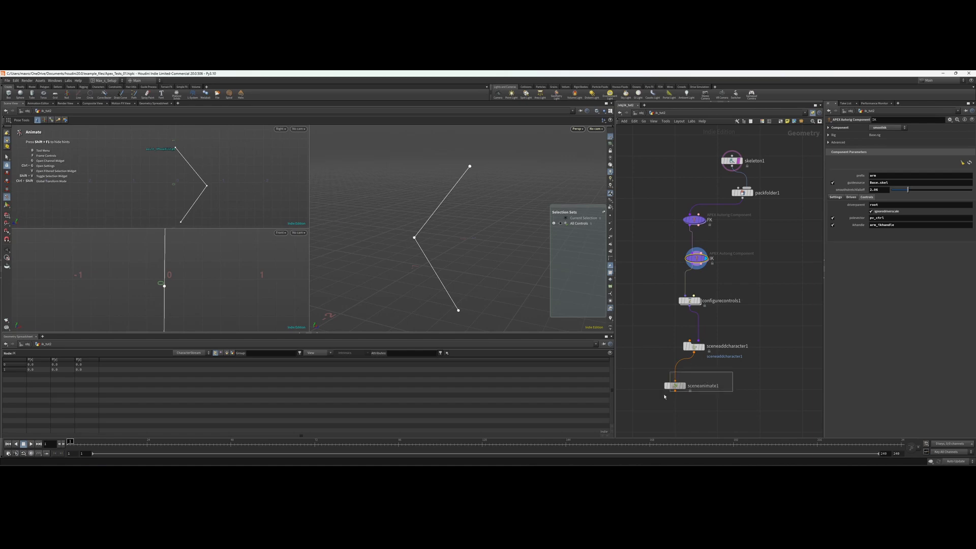